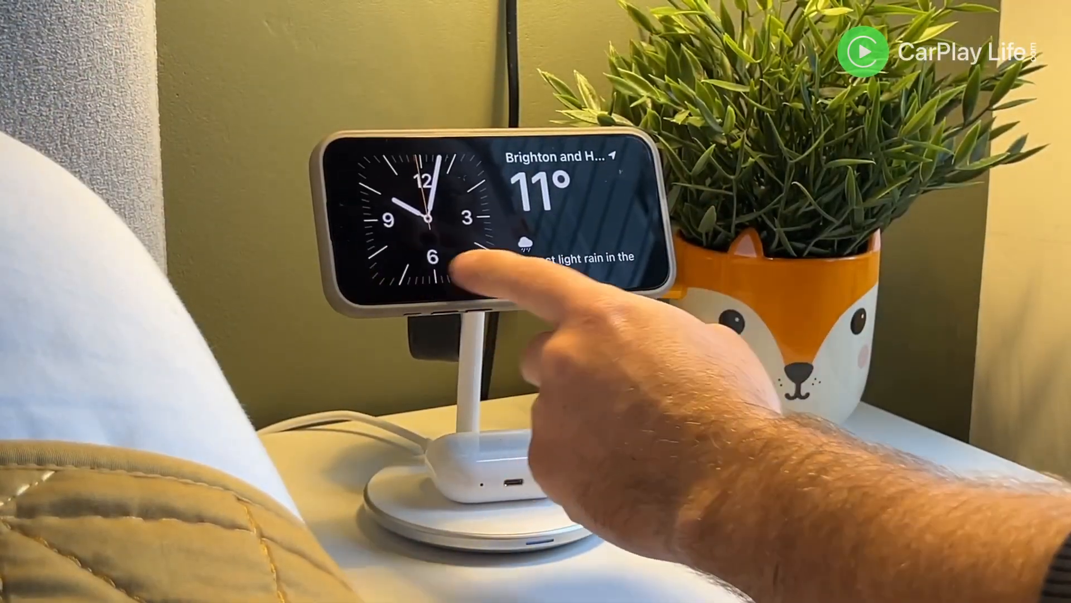
click(451, 262)
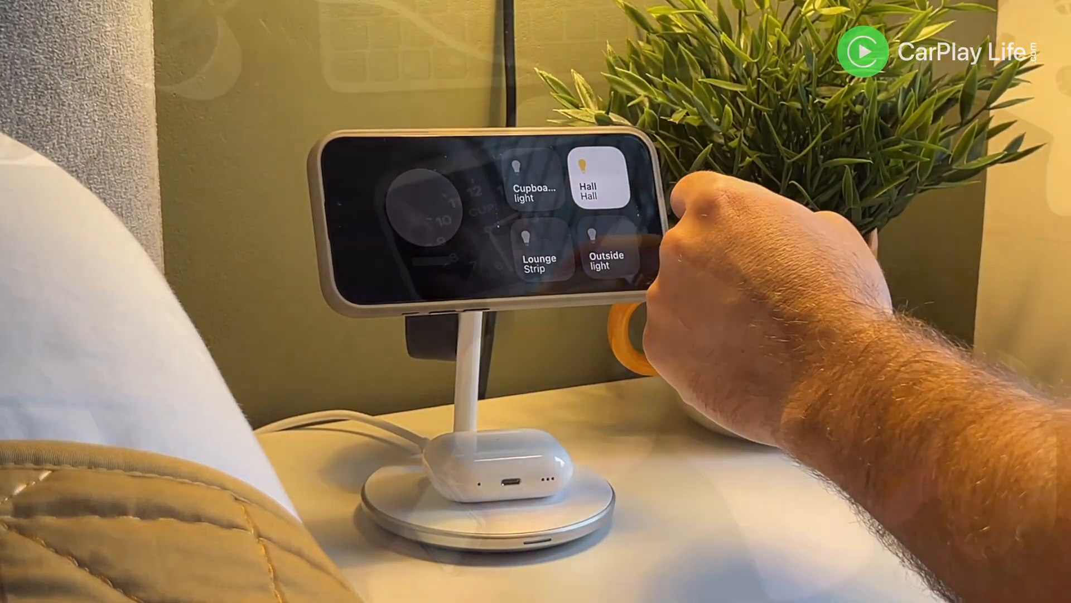